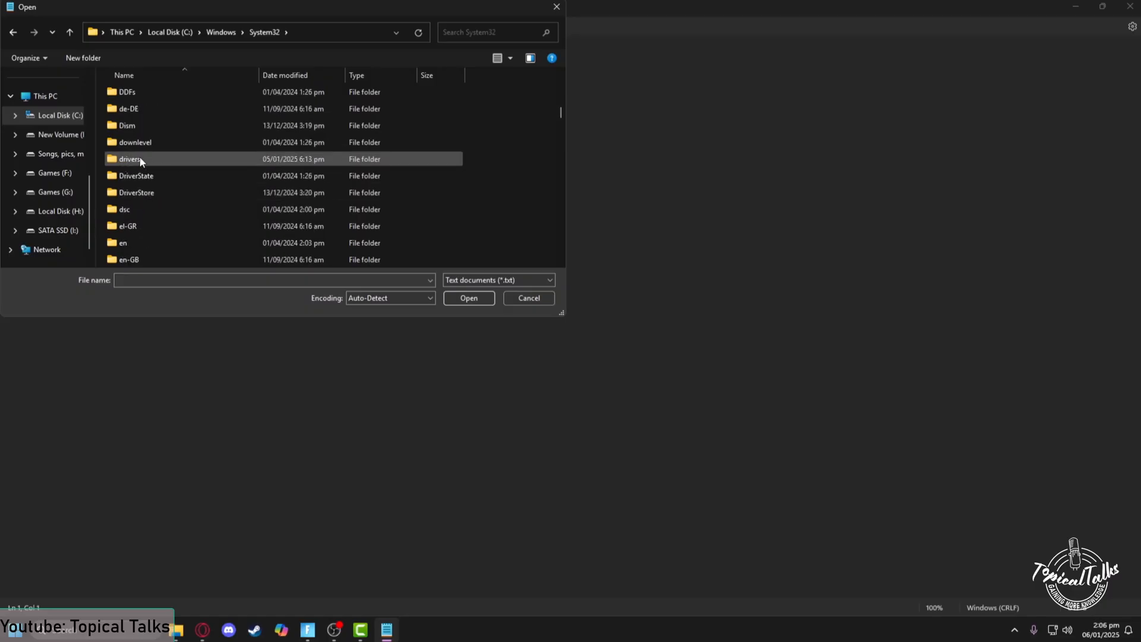
Step: Open the drivers folder from System32 in the Open dialog
double_click(130, 158)
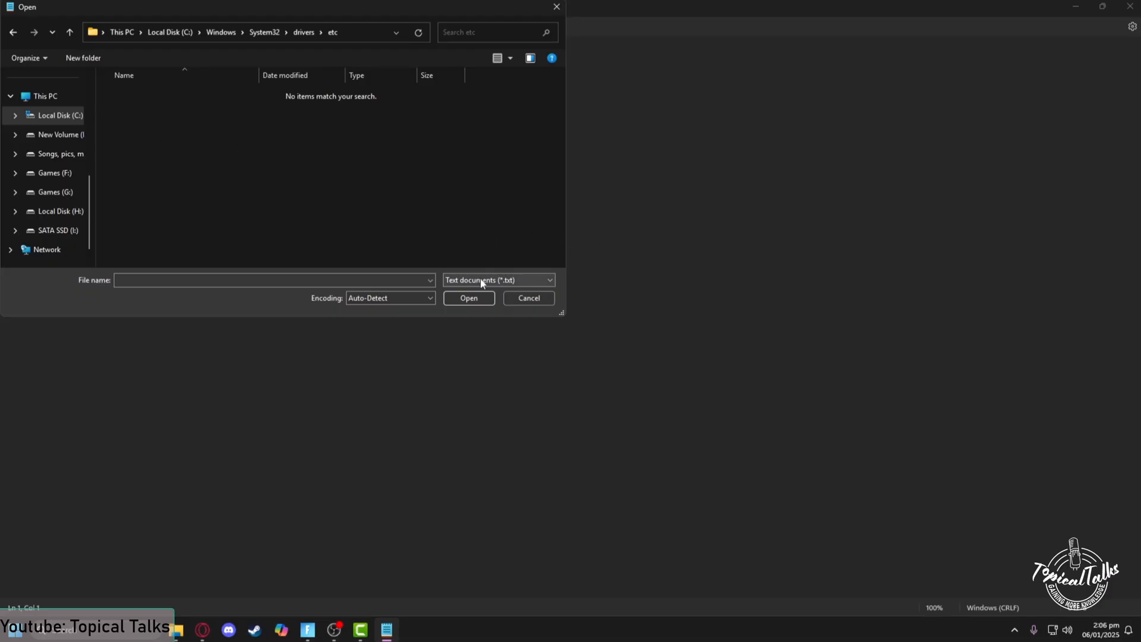
Step: Switch the Open dialog file filter from Text documents (*.txt) to All files (*.*)
left_click(499, 280)
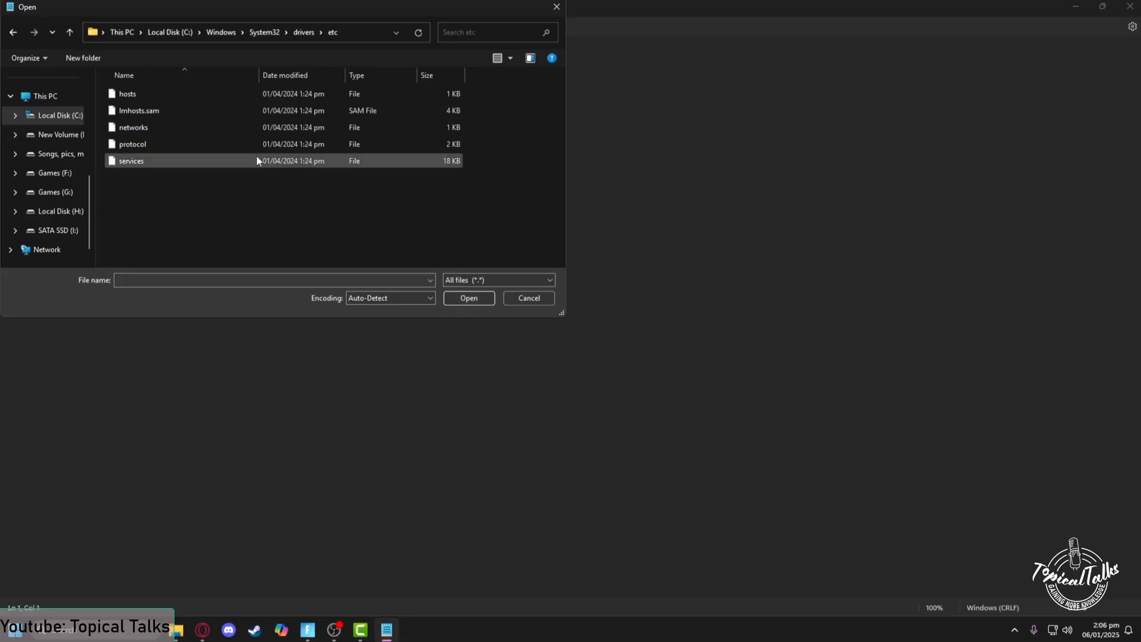